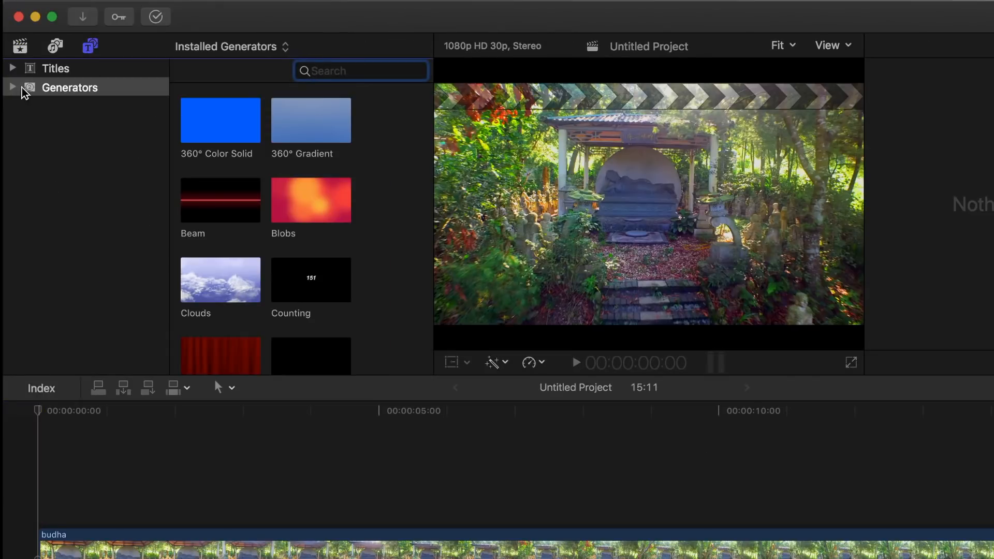
Scale and position the red Shapes rectangle outline over the statue's base and confirm.
left_click(13, 87)
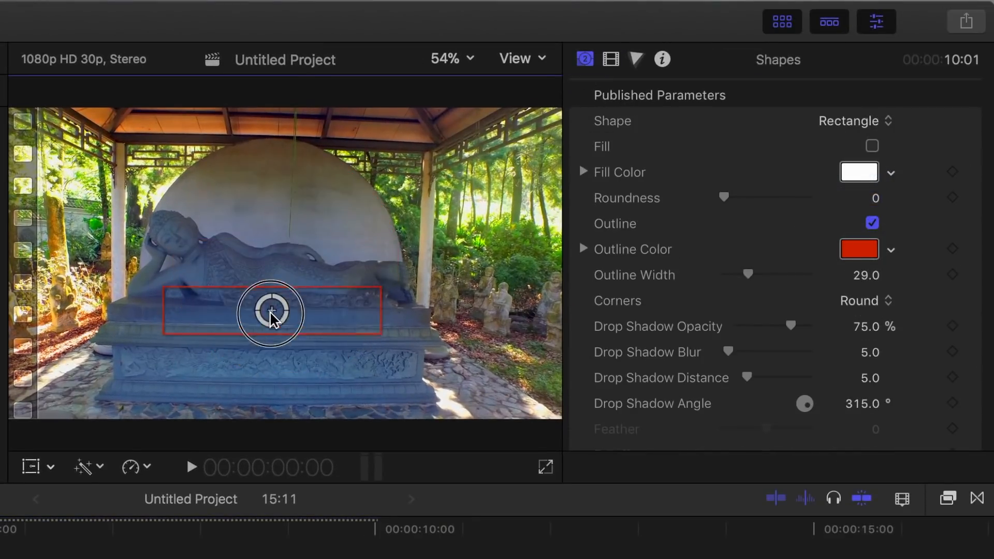
left_click(611, 59)
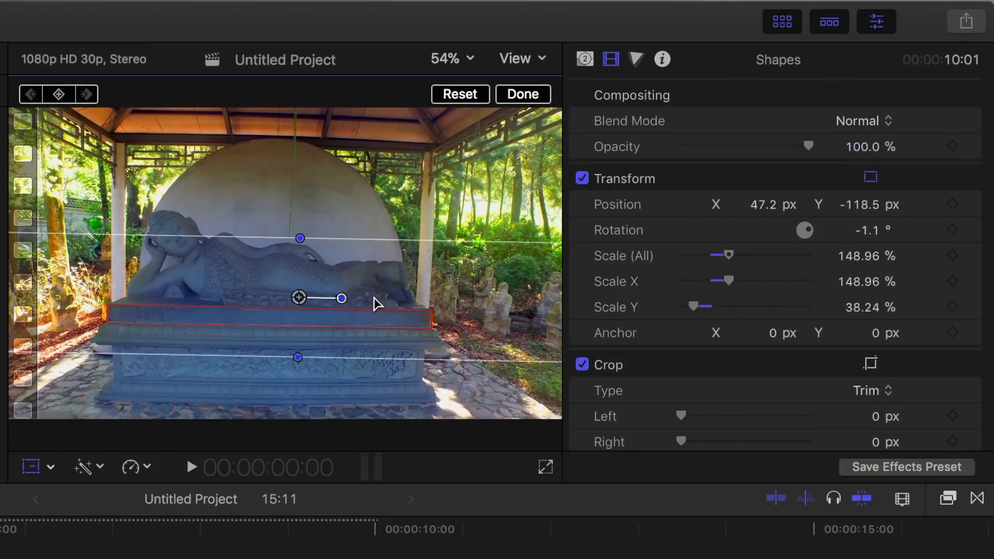
left_click(521, 94)
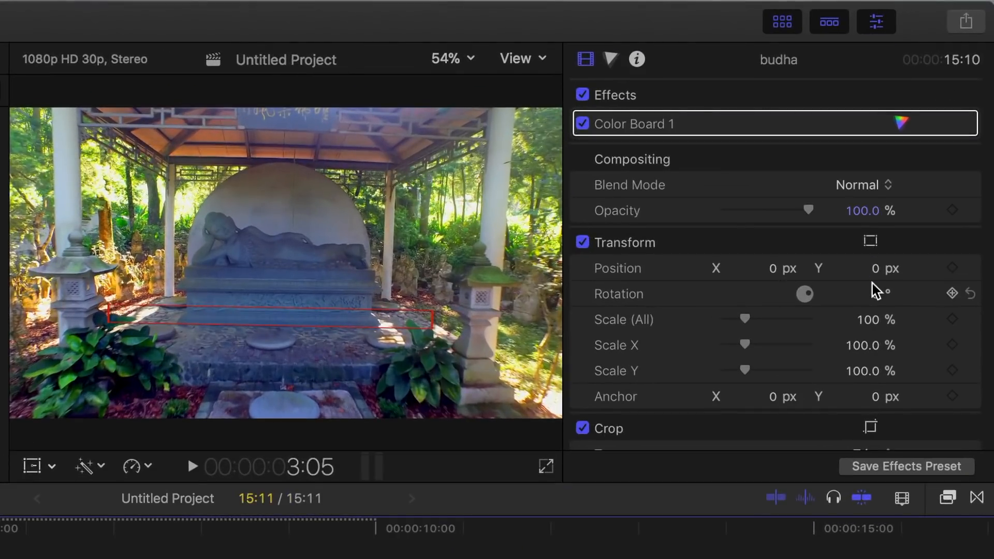
Cut both clips at about four seconds and set the Buddha clip's Spatial Conform to Fit.
scroll("down", 3)
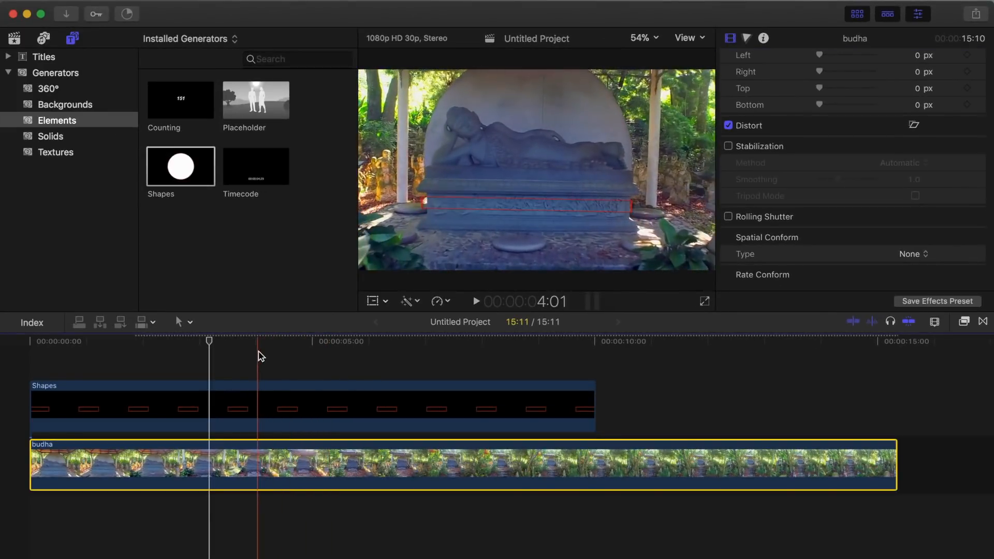
left_click(254, 406)
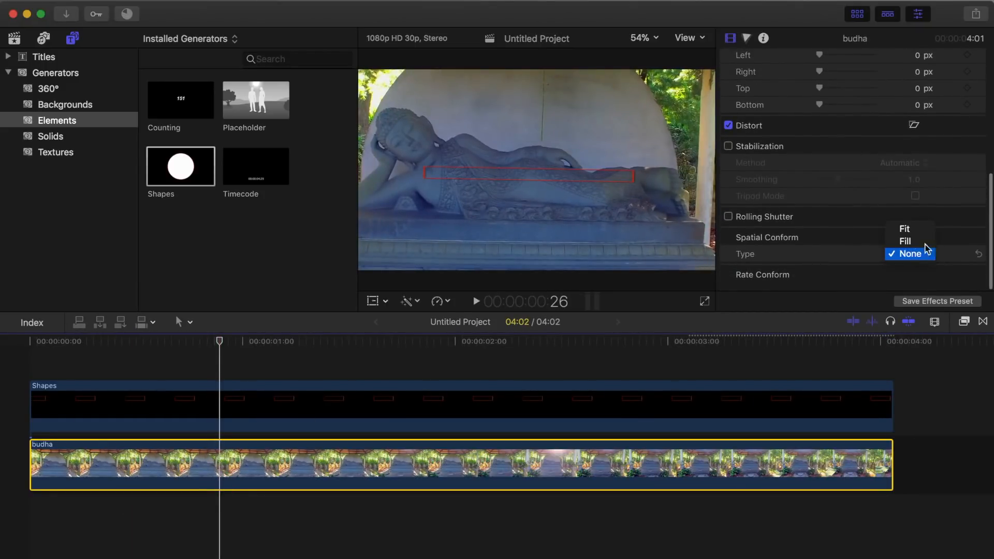
left_click(905, 228)
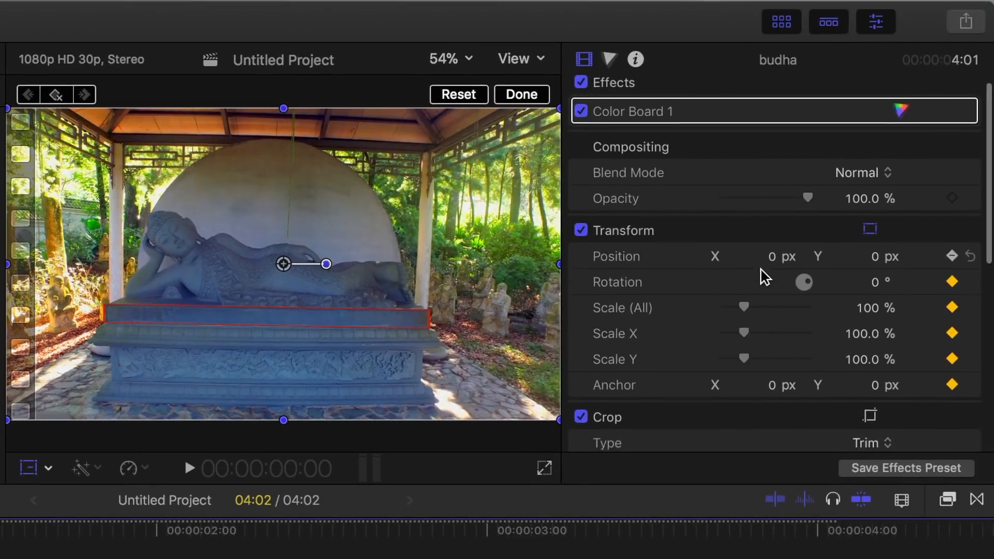
Finish the transform keyframes zooming to 200% and preview the tracked zoom in playback.
scroll("down", 3)
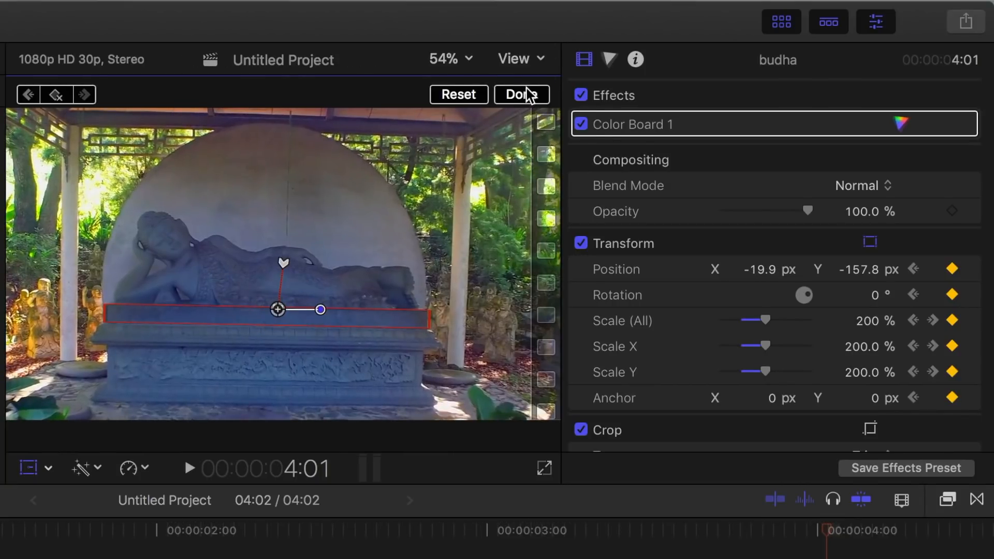
left_click(521, 94)
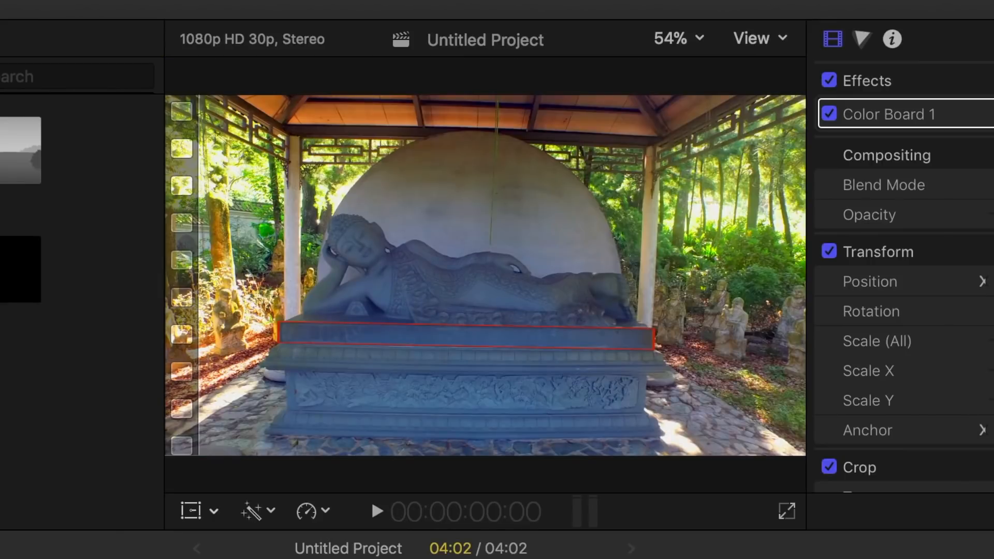
left_click(377, 512)
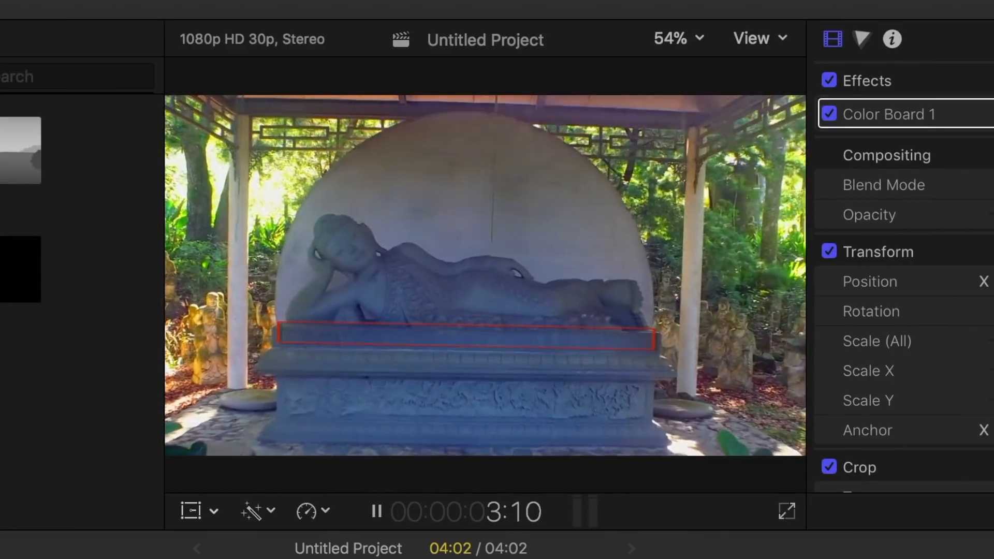
left_click(376, 512)
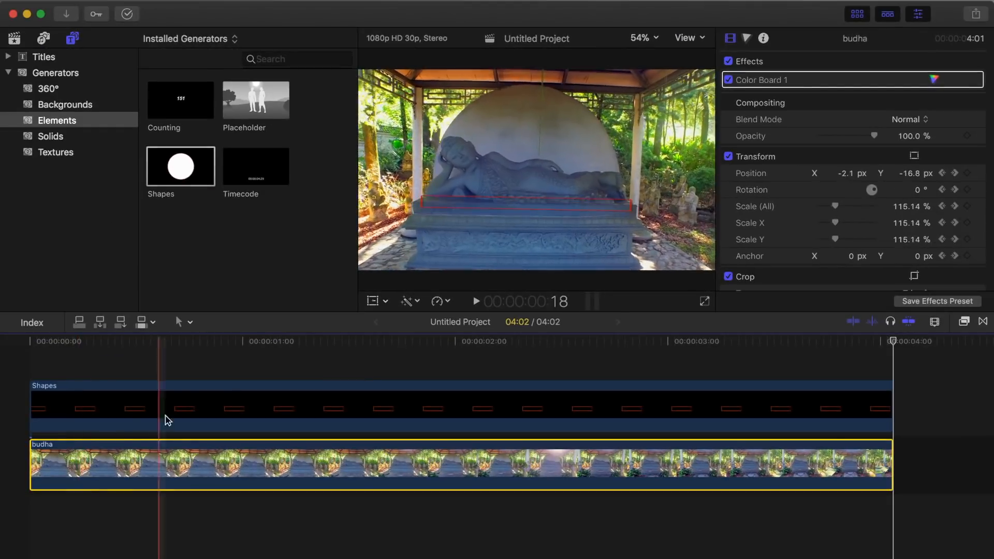
left_click(437, 301)
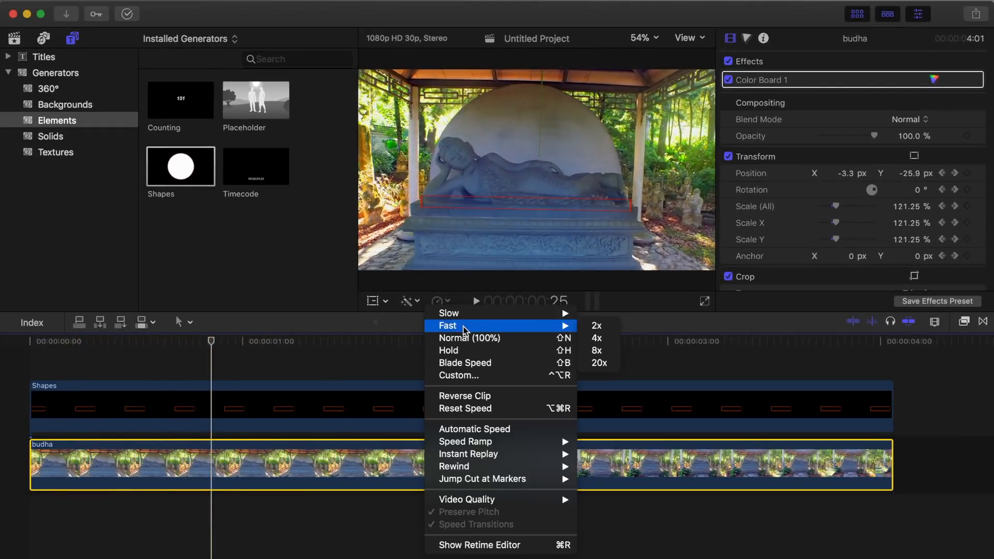
Retime the Buddha clip to Fast 2x and select it.
left_click(595, 324)
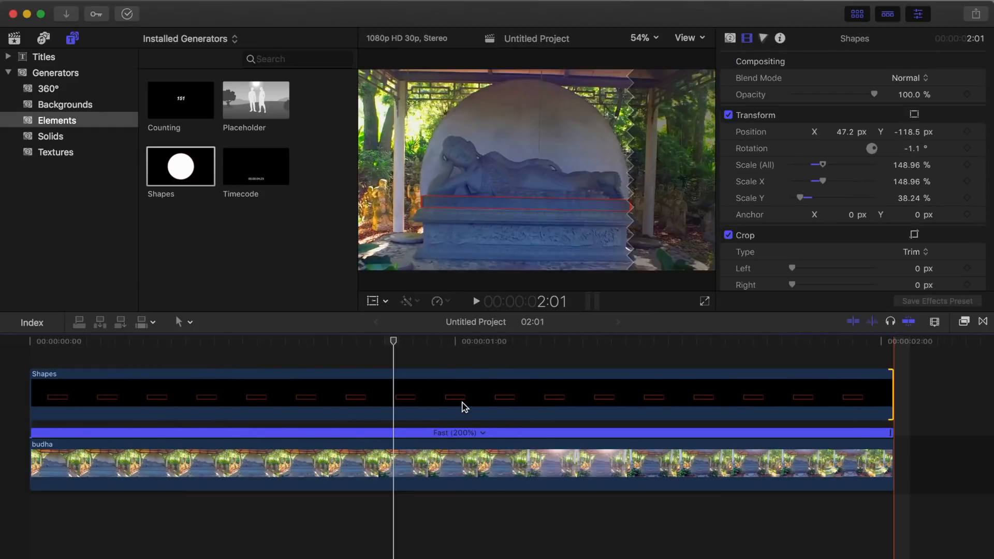
left_click(394, 463)
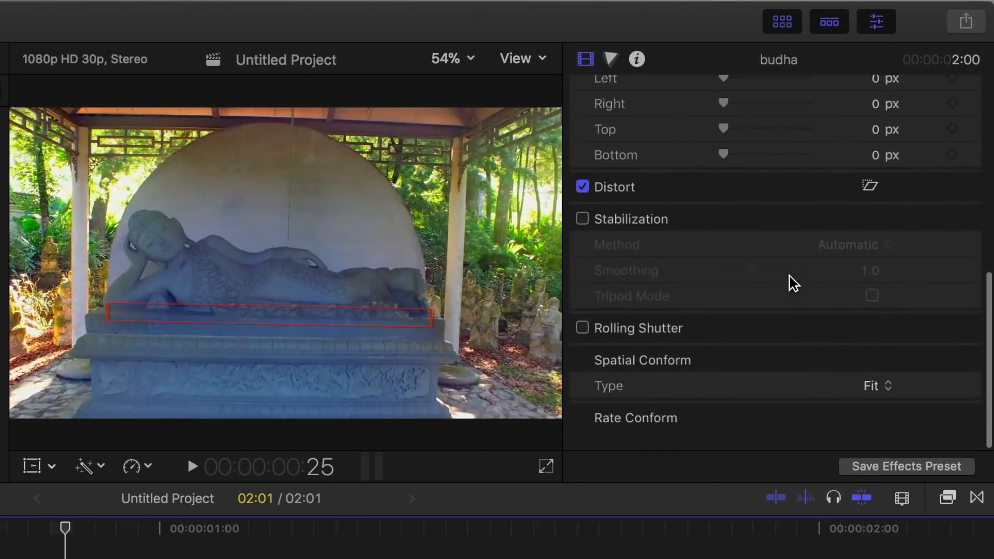
Enable Stabilization on the Buddha clip and choose a stabilization method.
left_click(581, 227)
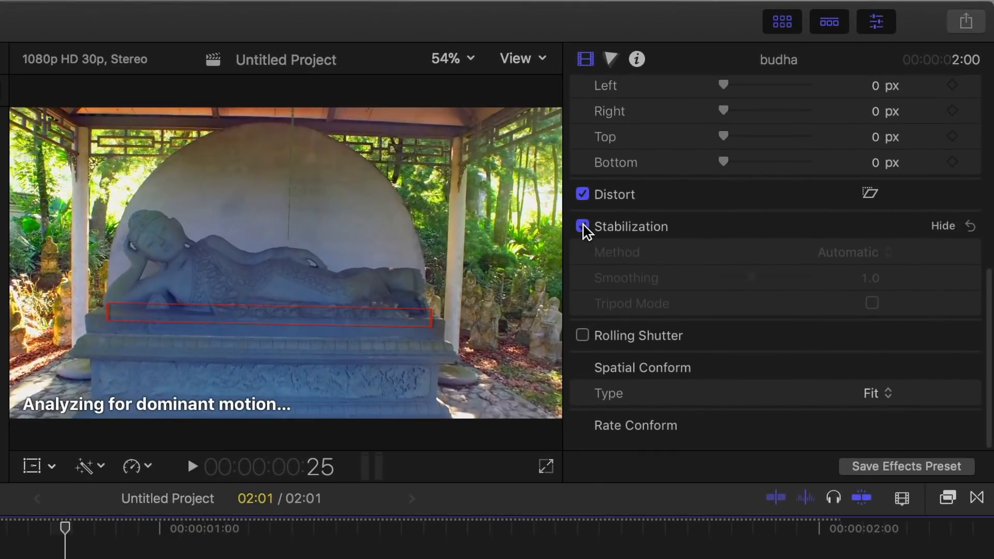
left_click(852, 252)
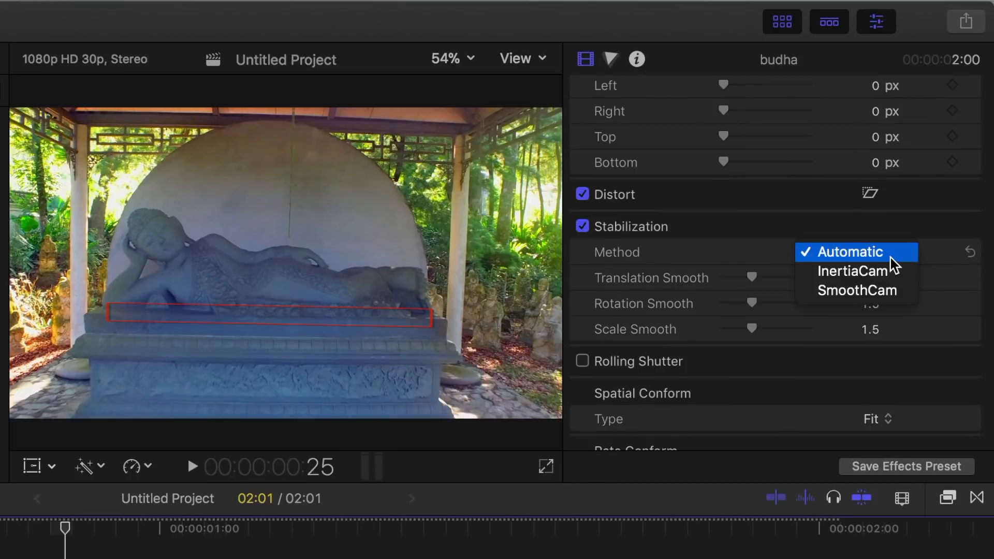
left_click(855, 270)
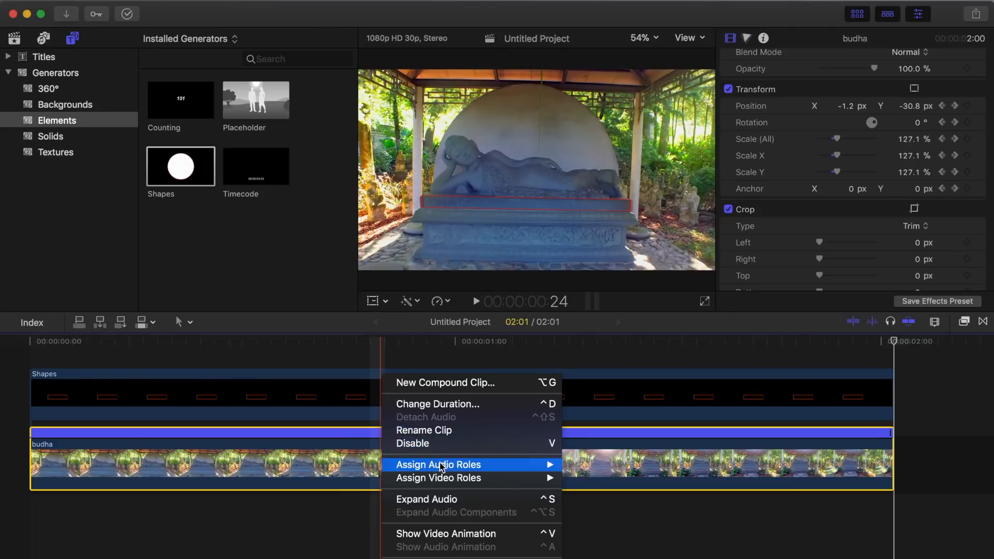
Show the clip's video animation and apply Retime > Reverse Clip to the Buddha clip.
left_click(445, 534)
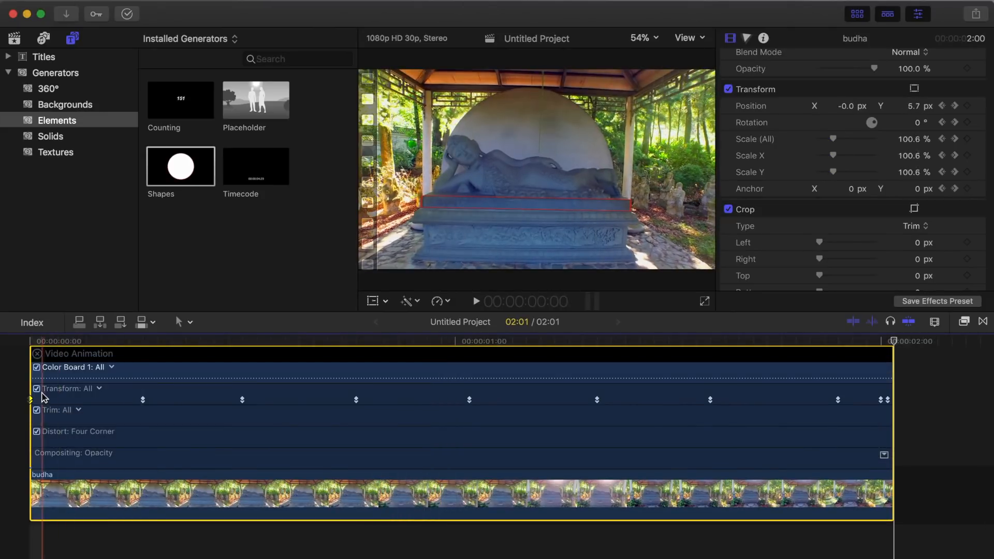
left_click(37, 354)
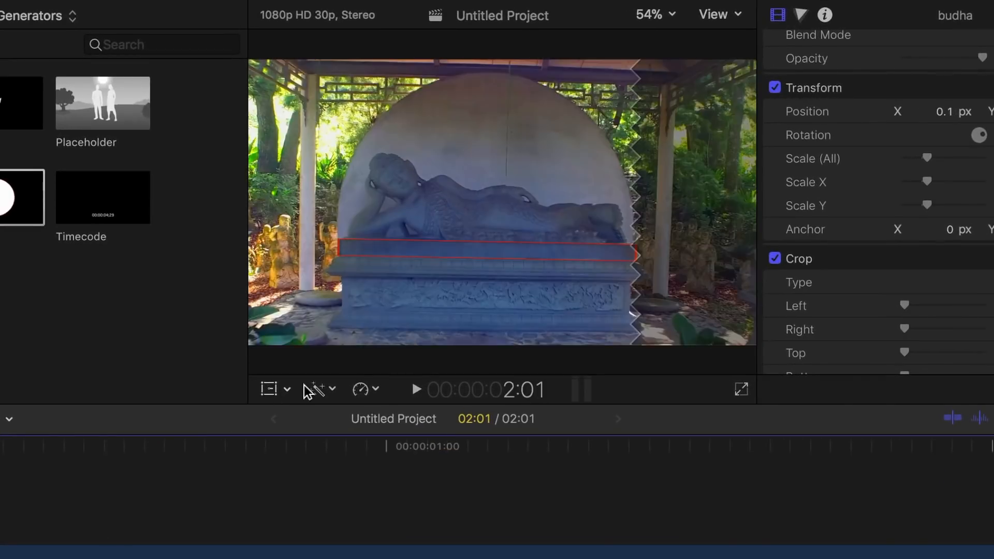
left_click(364, 388)
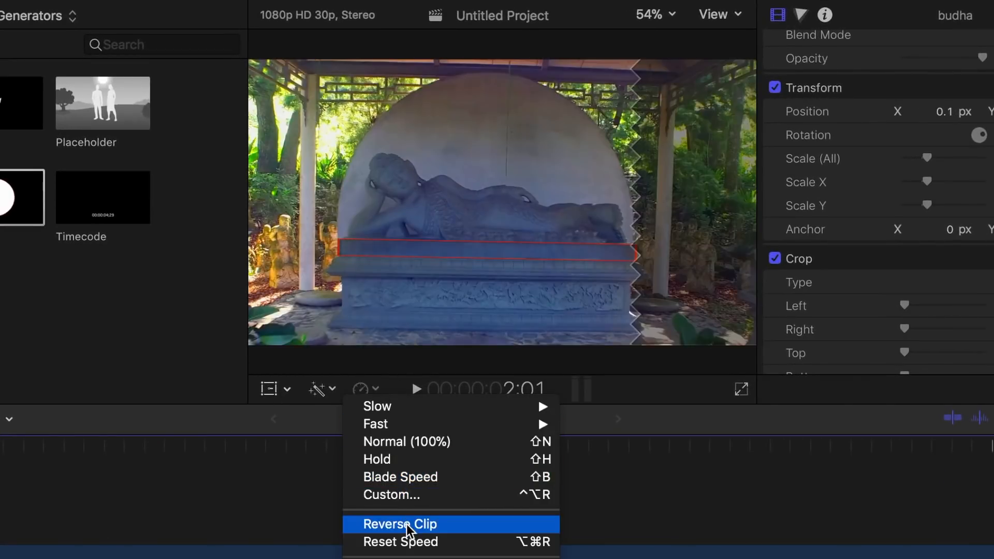
left_click(400, 524)
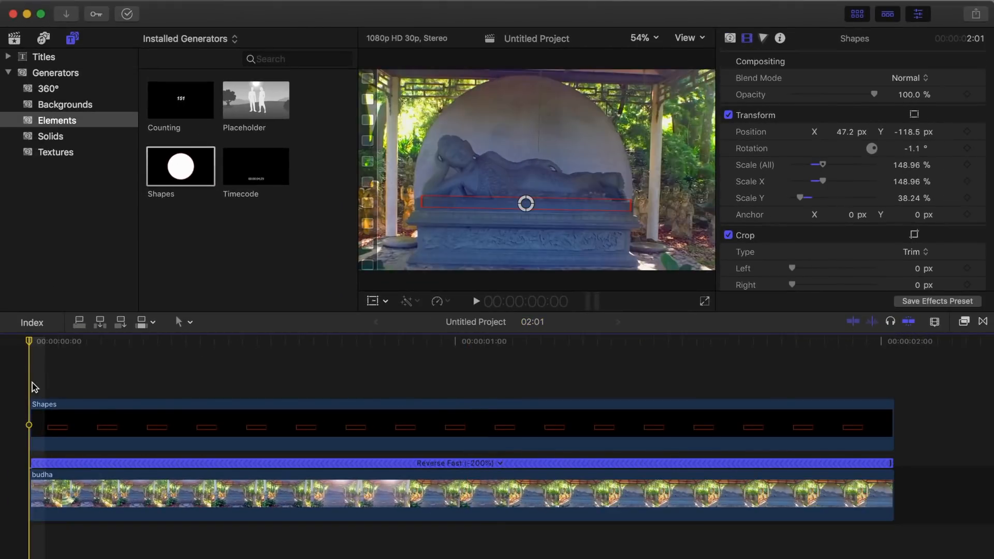
Play back the reversed clip and select the red Shapes clip.
left_click(475, 301)
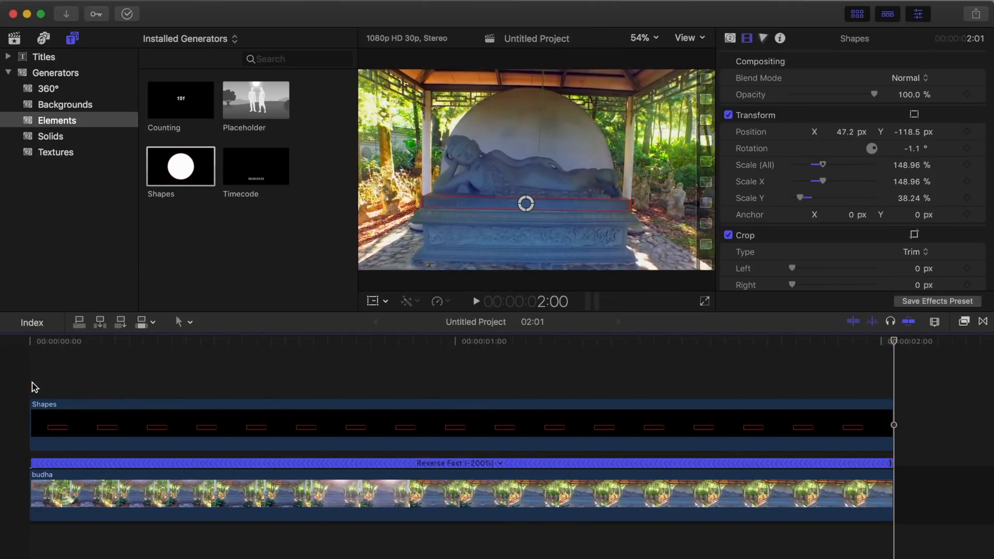
left_click(89, 424)
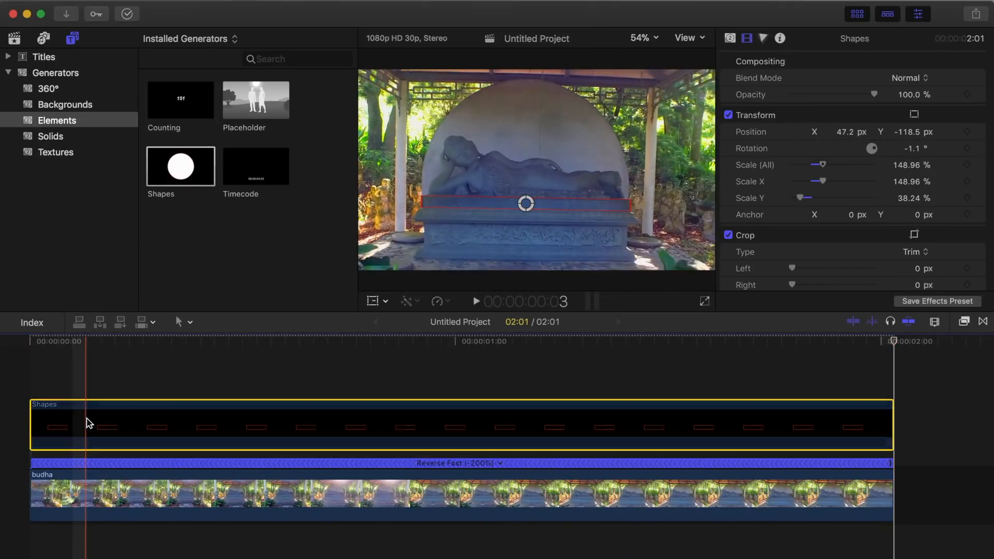